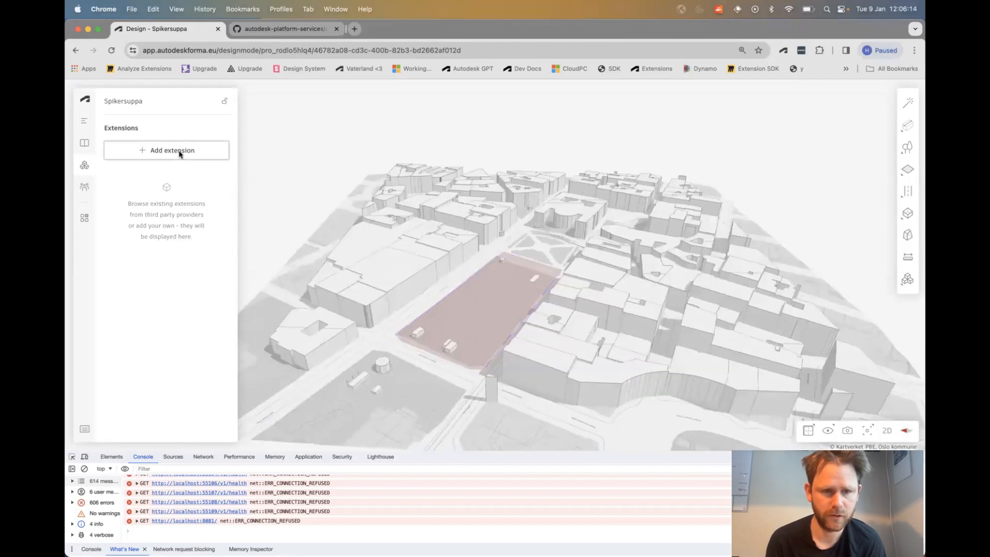
Step: Start creating a new extension from the Extensions panel
{"action": "left_click", "coordinate": [172, 151]}
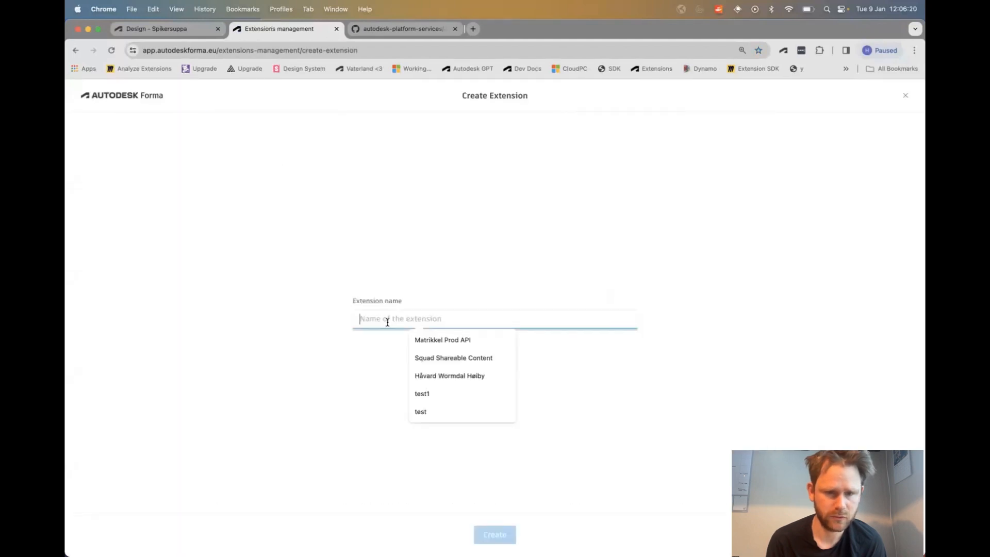
Step: Name the extension 'Demo Extension' and create it
{"action": "type", "text": "Demo Extens"}
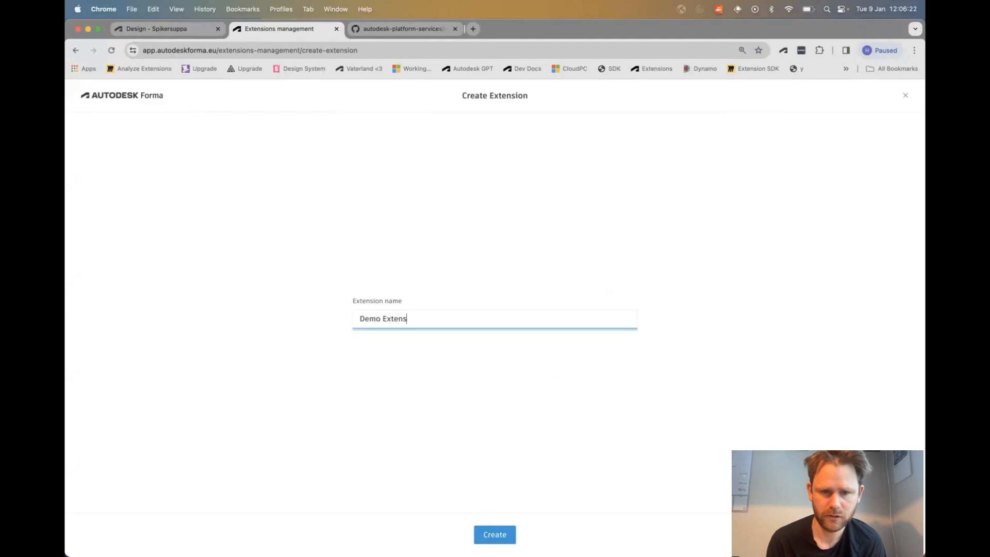
{"action": "left_click", "coordinate": [494, 534]}
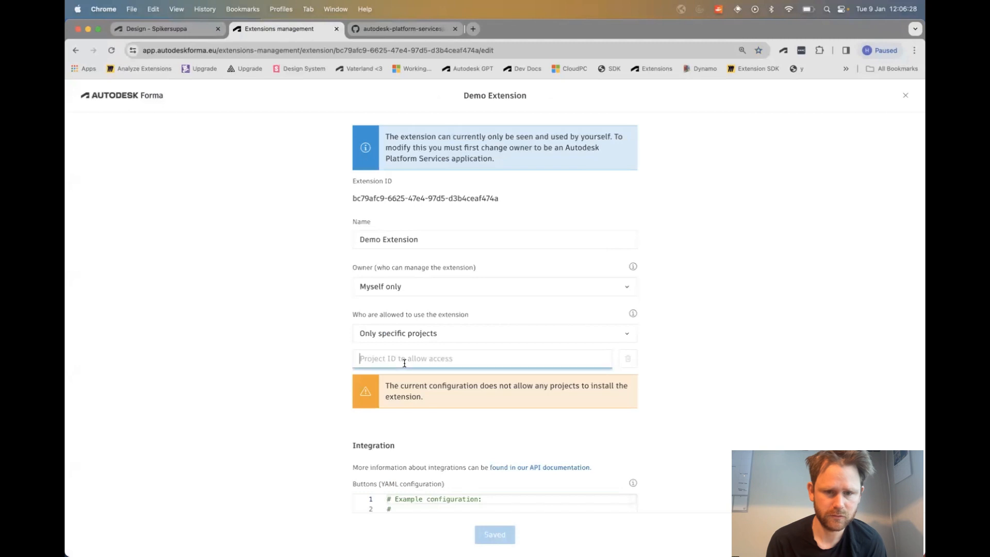
{"action": "scroll", "scroll_direction": "down", "scroll_amount": 3}
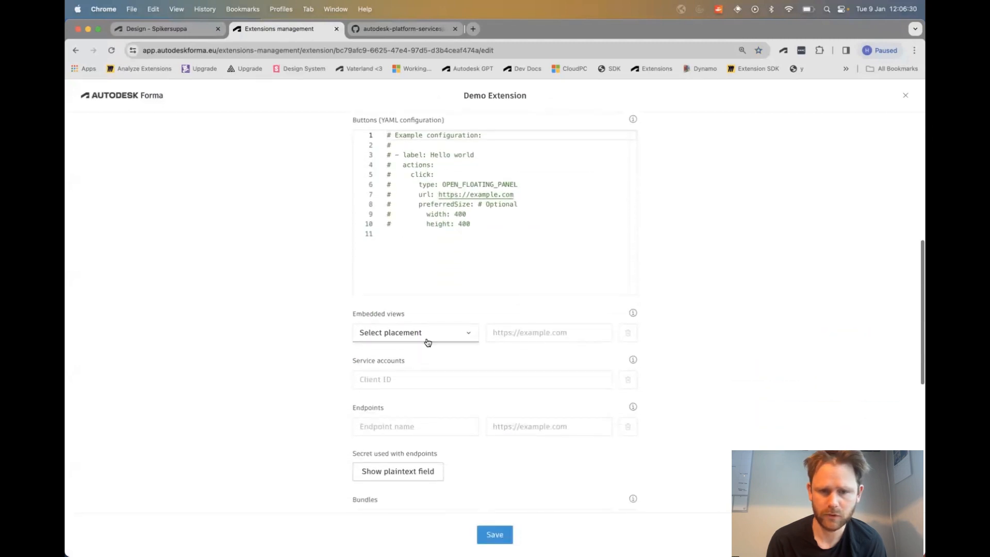
{"action": "type", "text": "h"}
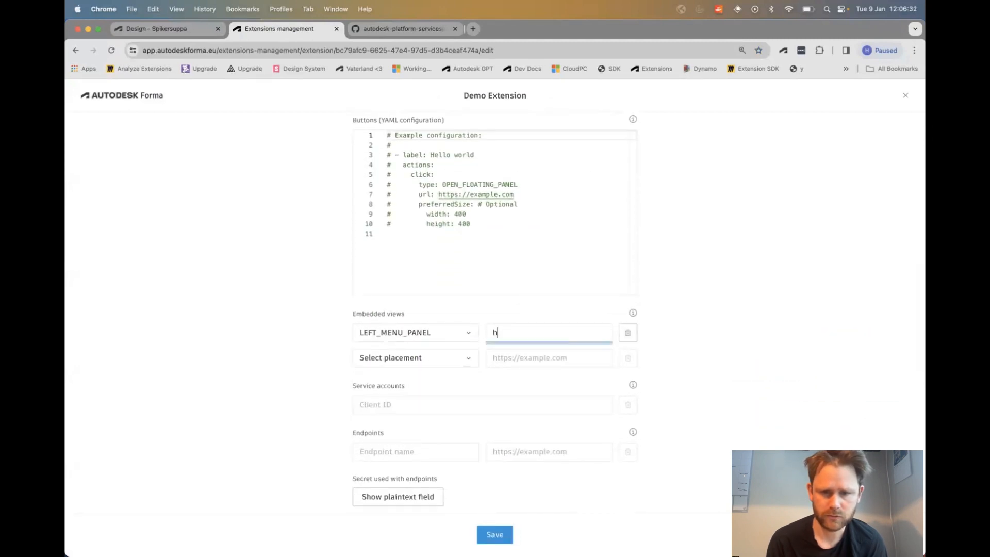
{"action": "type", "text": "ttp://loc"}
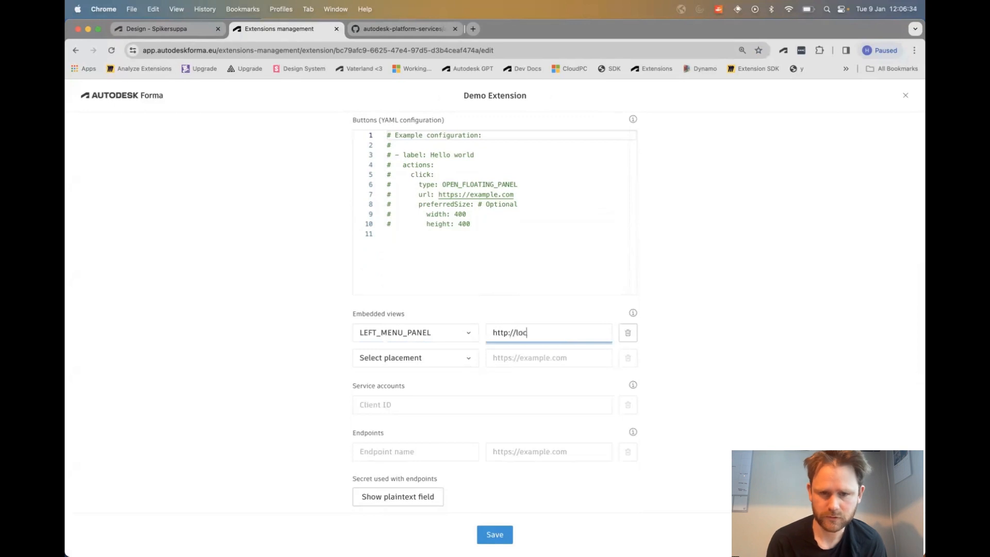
{"action": "type", "text": "alhost:808"}
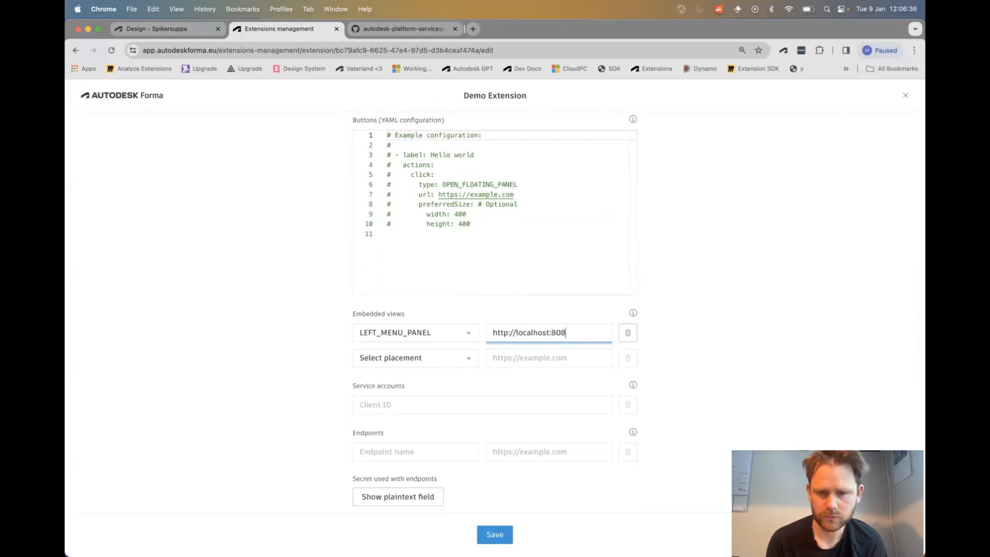
{"action": "type", "text": "1"}
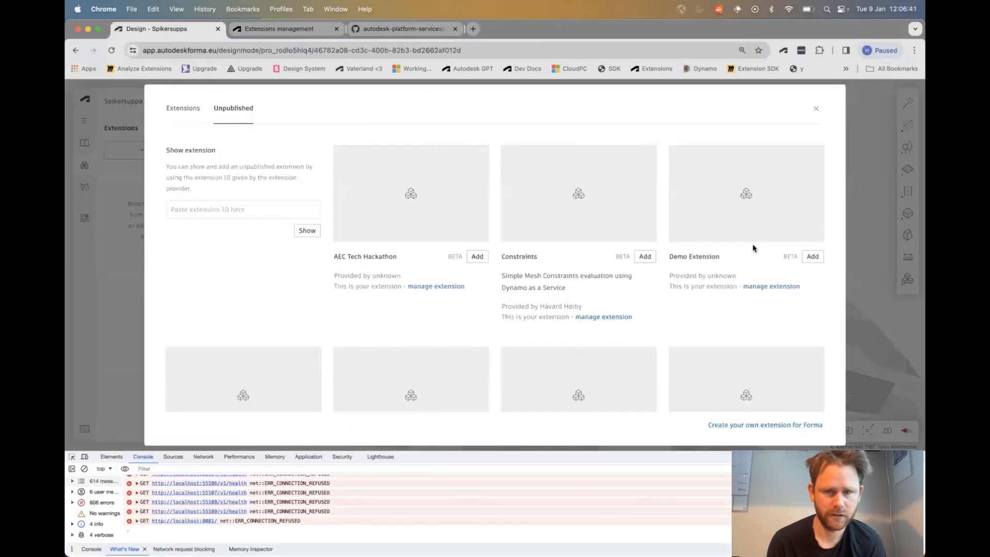
Step: Add Demo Extension to the project, agreeing to grant it project access
{"action": "left_click", "coordinate": [811, 256]}
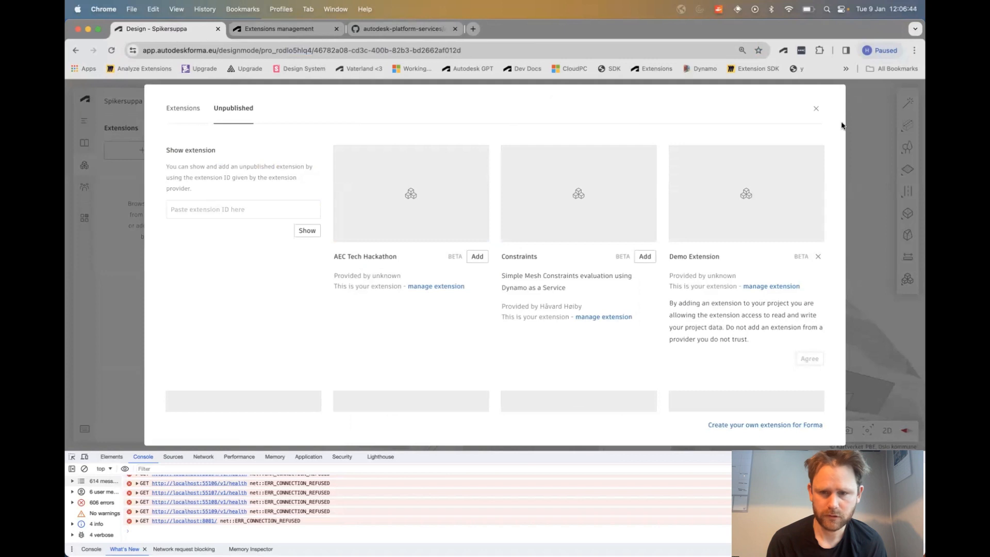
{"action": "left_click", "coordinate": [815, 109]}
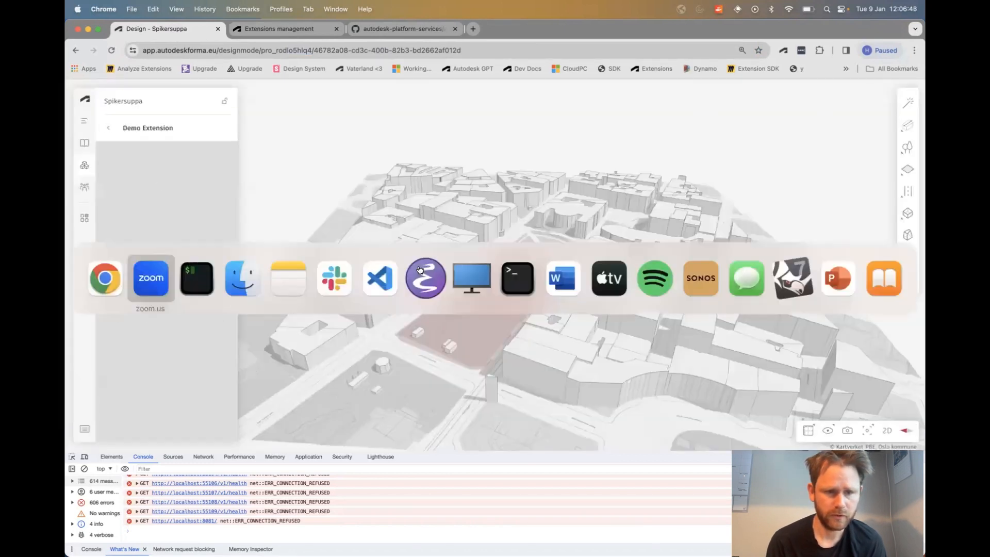
{"action": "left_click", "coordinate": [401, 28]}
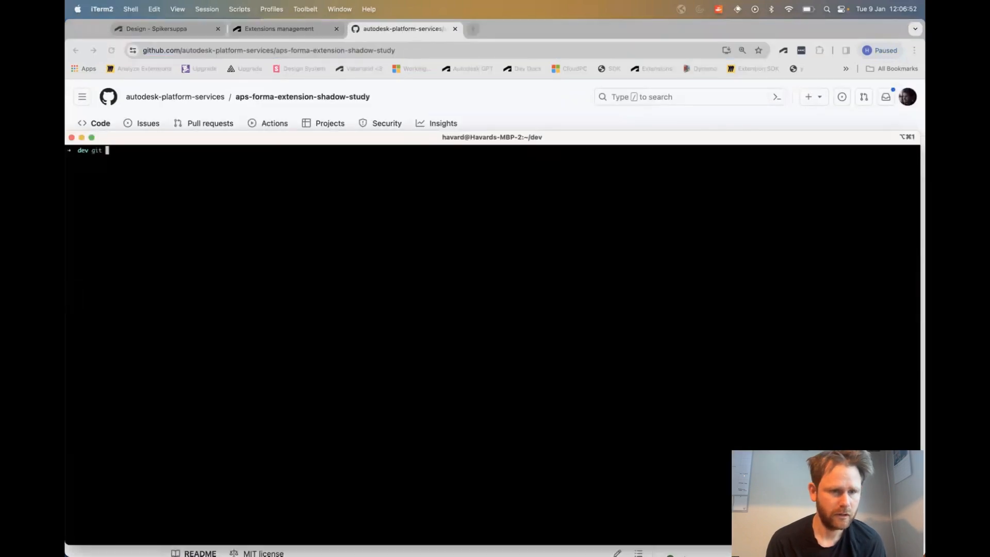
Step: Clone the aps-forma-extension-shadow-study repository and cd into it
{"action": "type", "text": "git clone https://github.com/autodesk-platform-services/aps-forma-extension-shadow-study"}
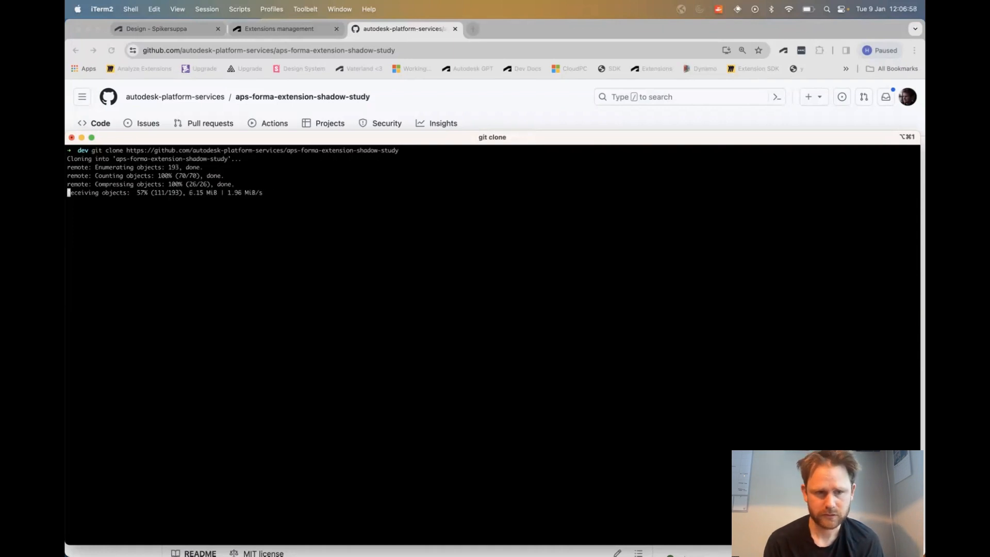
{"action": "type", "text": "cd aps-forma-extension-shadow-study"}
{"action": "type", "text": "yarn"}
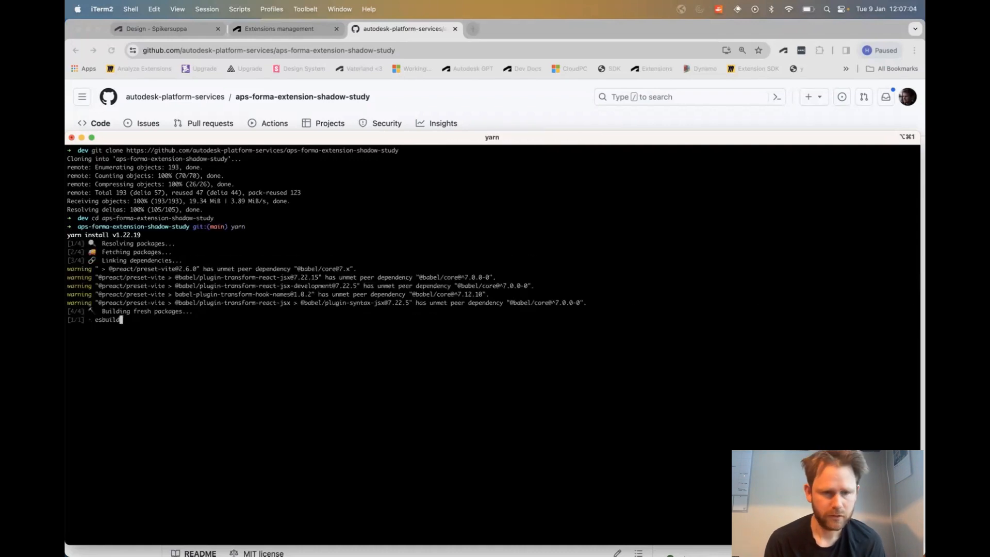
Step: Open the project in VS Code and start the dev server with yarn start
{"action": "type", "text": "code ."}
{"action": "type", "text": "yar"}
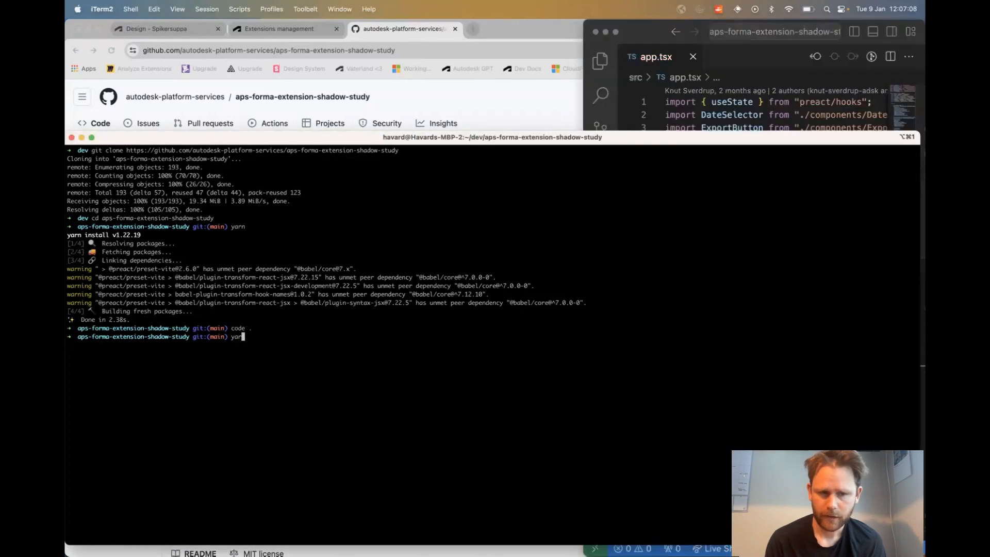
{"action": "type", "text": "start"}
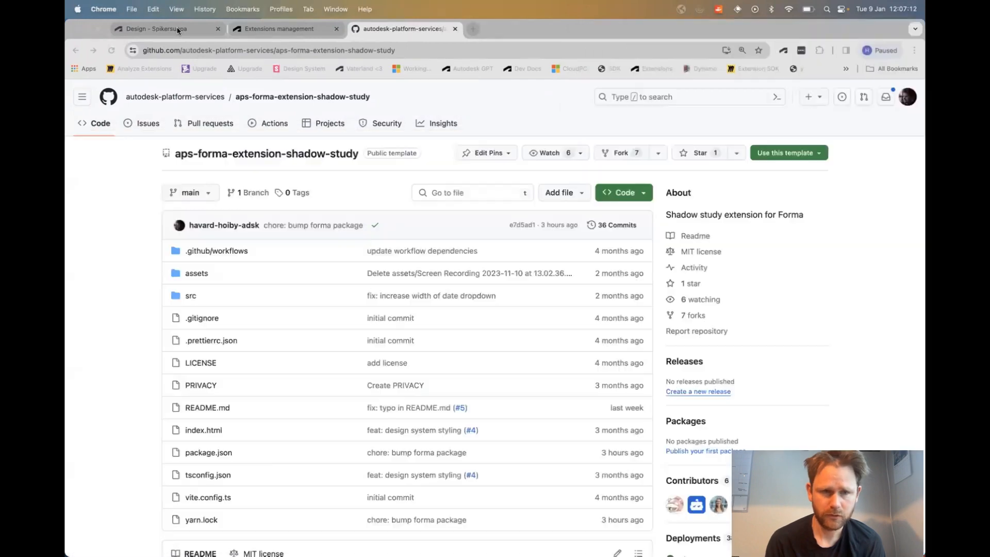
Step: Return to the Design - Spikersuppa tab and view the Demo Extension panel
{"action": "left_click", "coordinate": [167, 29]}
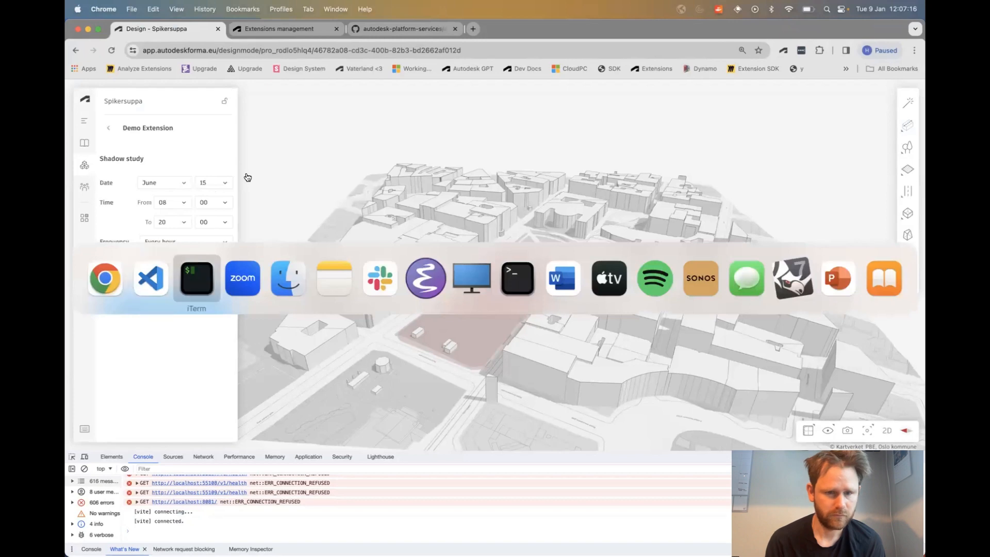
{"action": "left_click", "coordinate": [149, 277]}
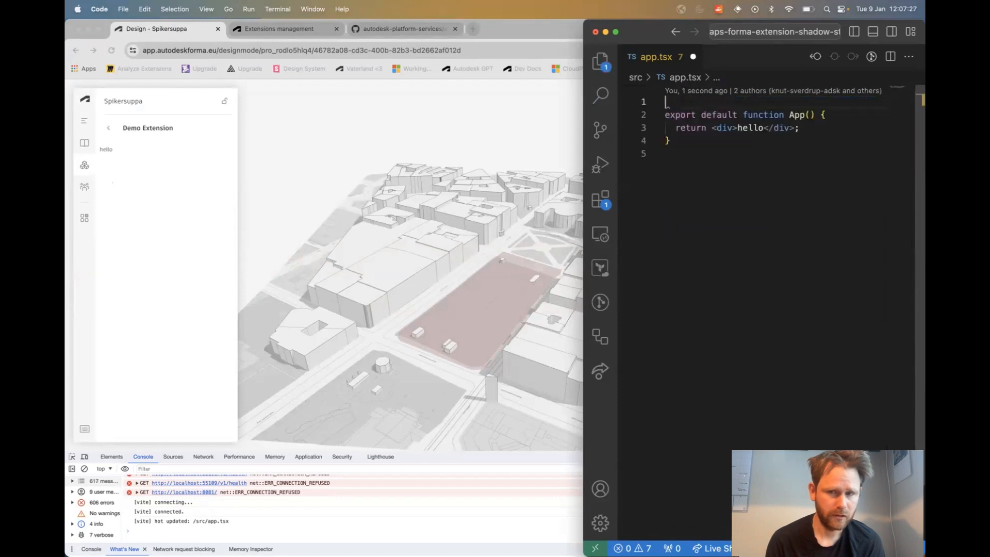
Step: Import { Forma } from "forma-embedded-view-sdk" at the top of app.tsx
{"action": "type", "text": "import { Forma"}
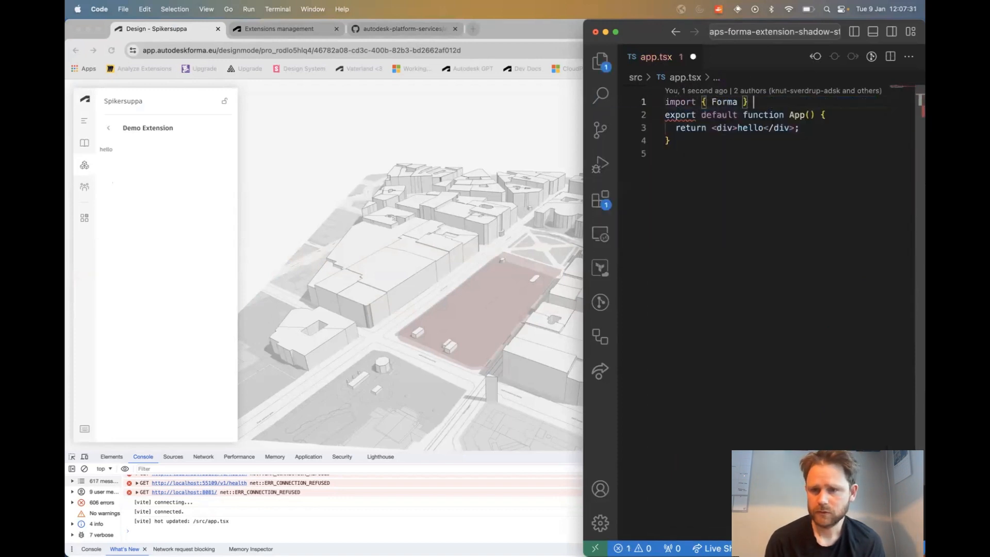
{"action": "type", "text": "from \"forma-embedded-view-sdk\";"}
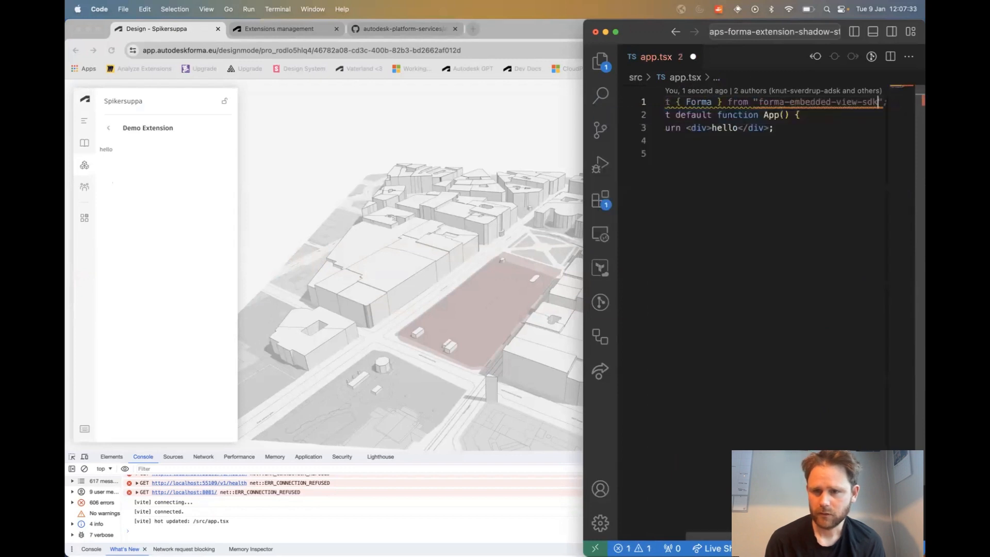
{"action": "type", "text": "/a"}
{"action": "type", "text": "console.l"}
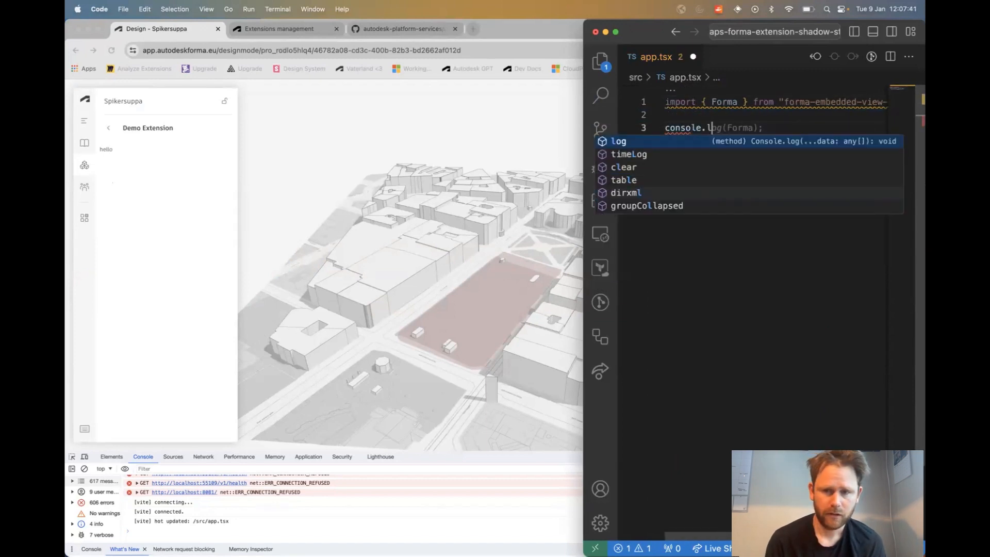
Step: Log Forma.getProjectId() to the console, picking getProjectId from IntelliSense
{"action": "type", "text": ".get)"}
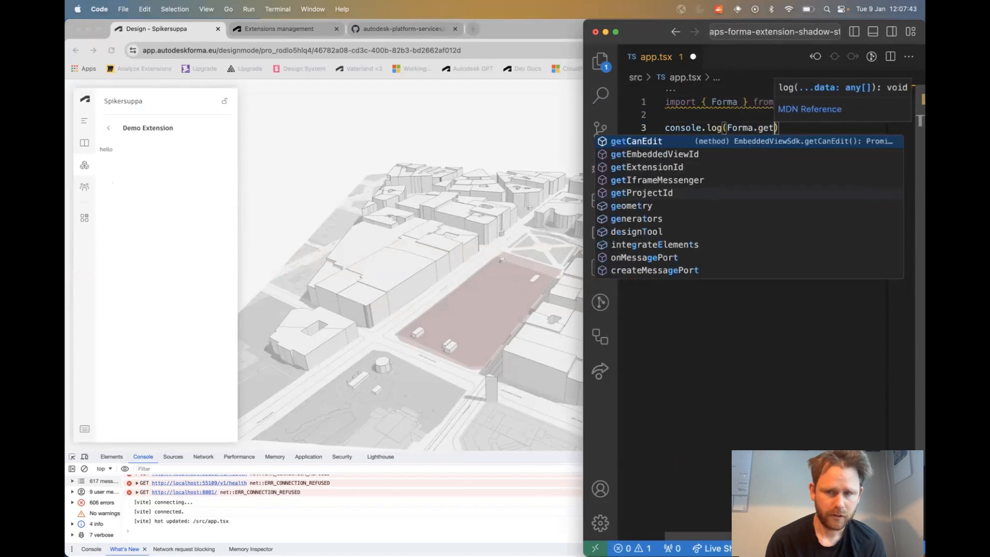
{"action": "left_click", "coordinate": [640, 192]}
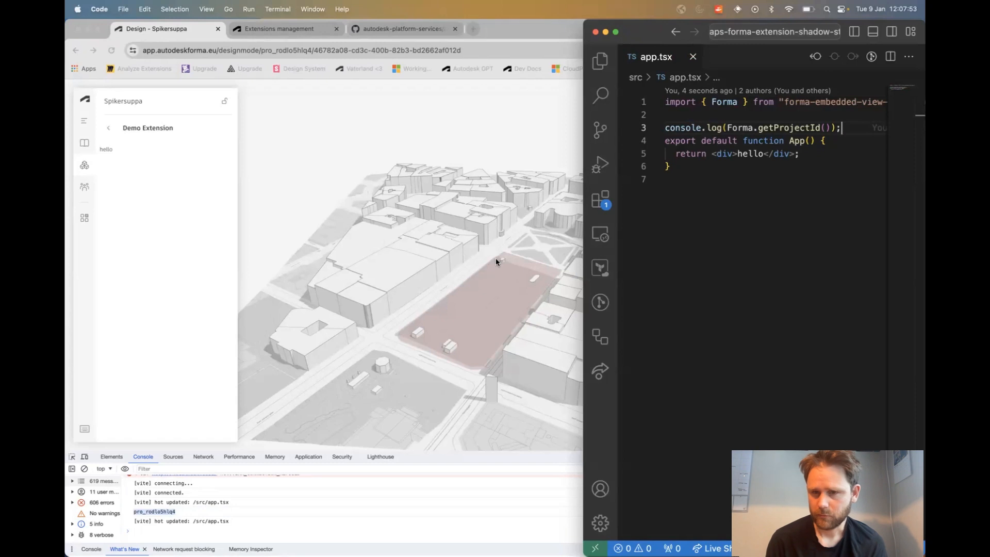
Step: Start a new Forma. statement to browse the SDK modules in IntelliSense
{"action": "type", "text": "F"}
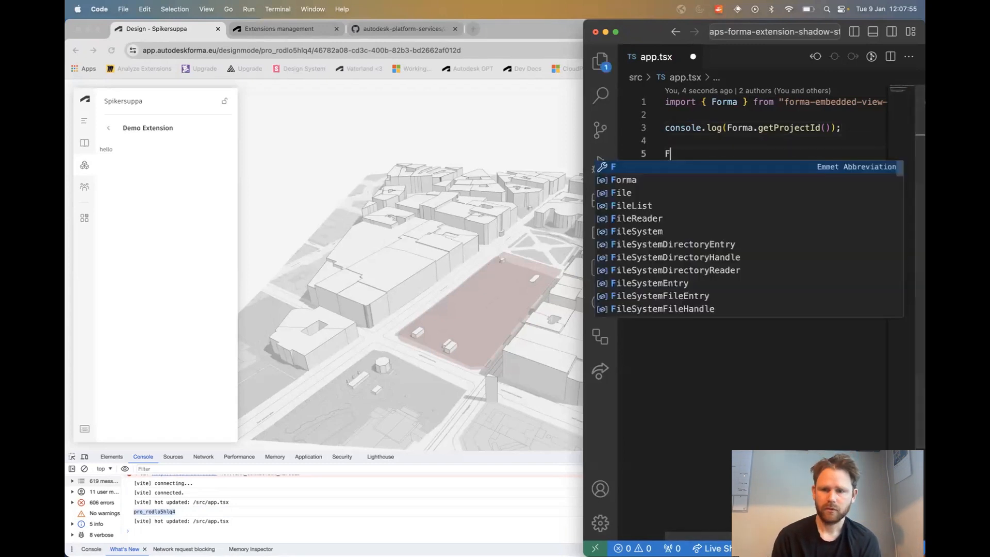
{"action": "type", "text": "orma."}
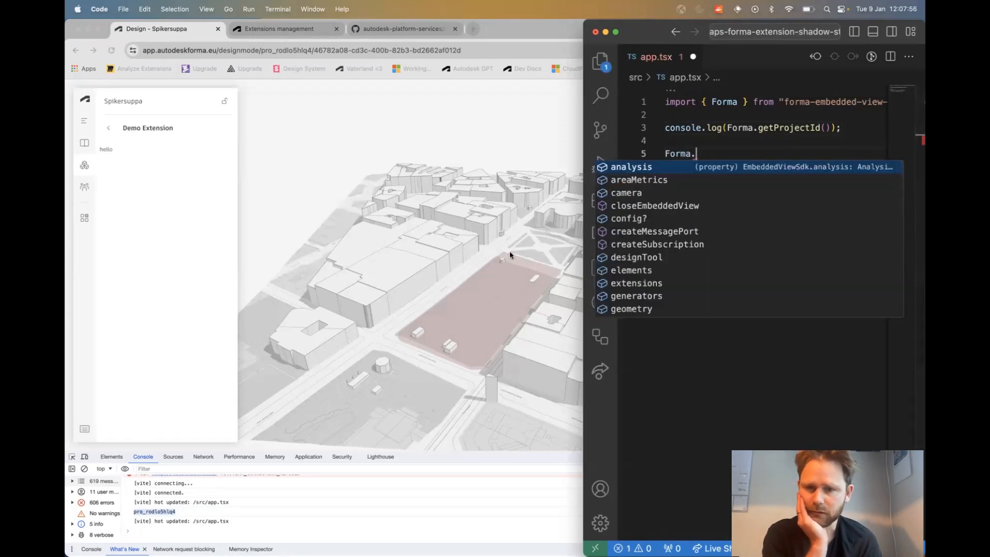